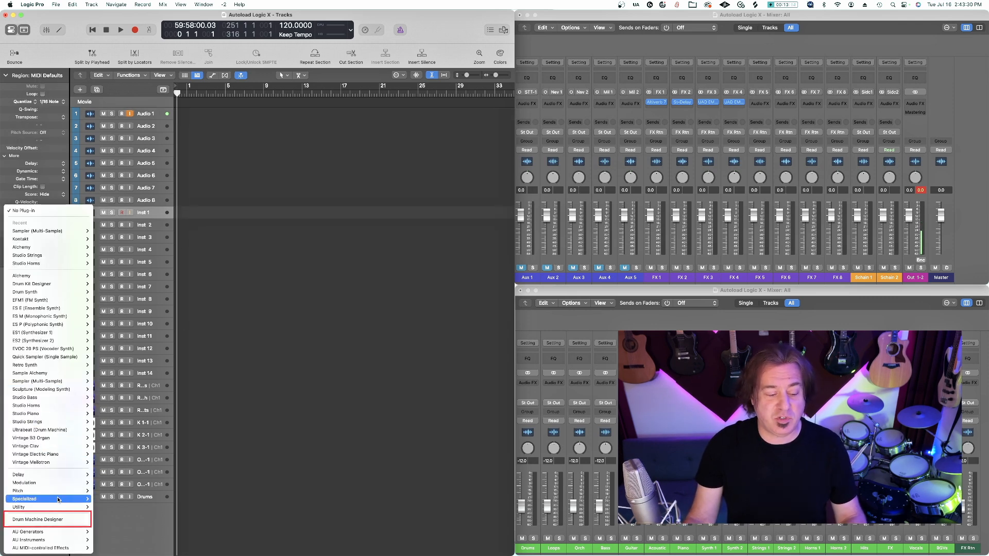
pyautogui.moveTo(47, 519)
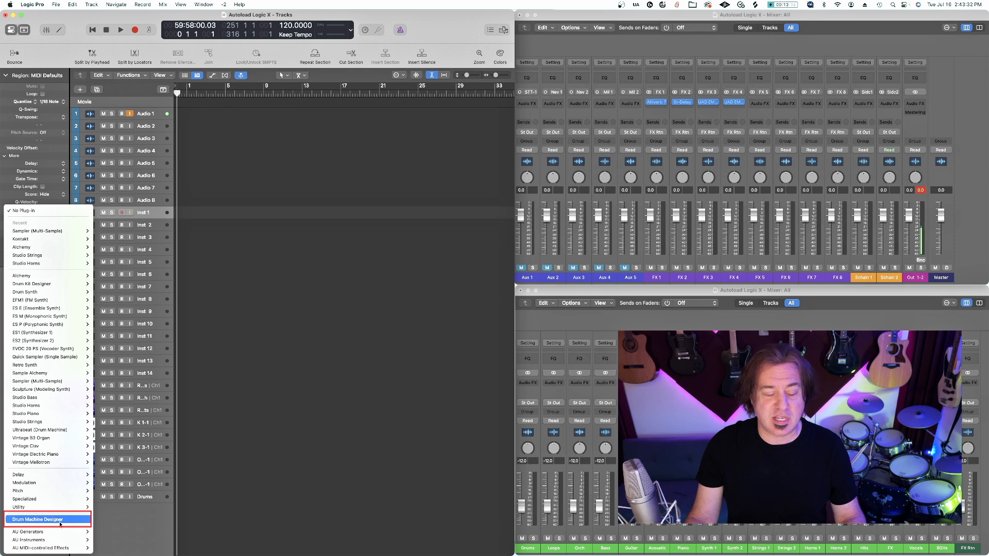
# Load Drum Machine Designer into the instrument track's Instrument slot as an empty kit
pyautogui.click(48, 519)
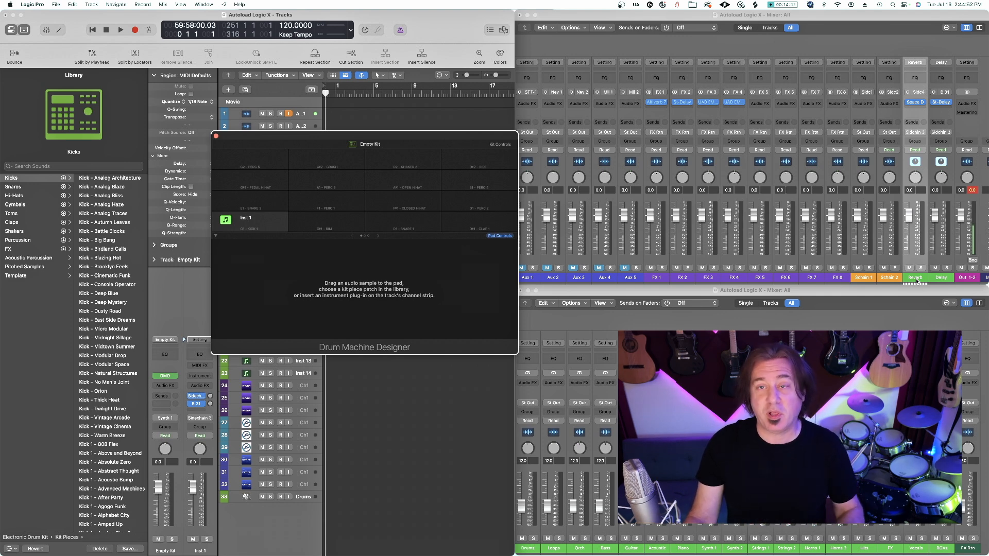
pyautogui.click(196, 396)
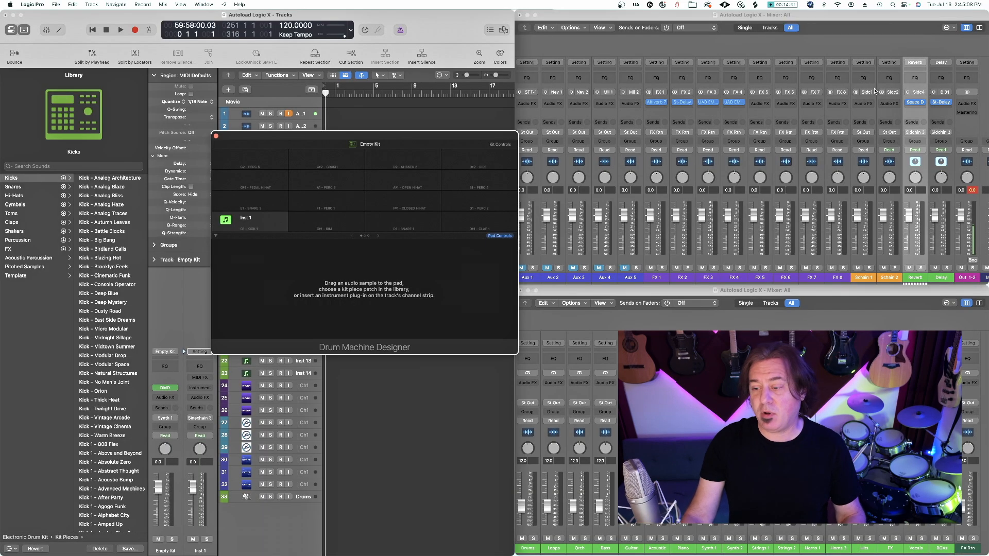
pyautogui.rightClick(920, 267)
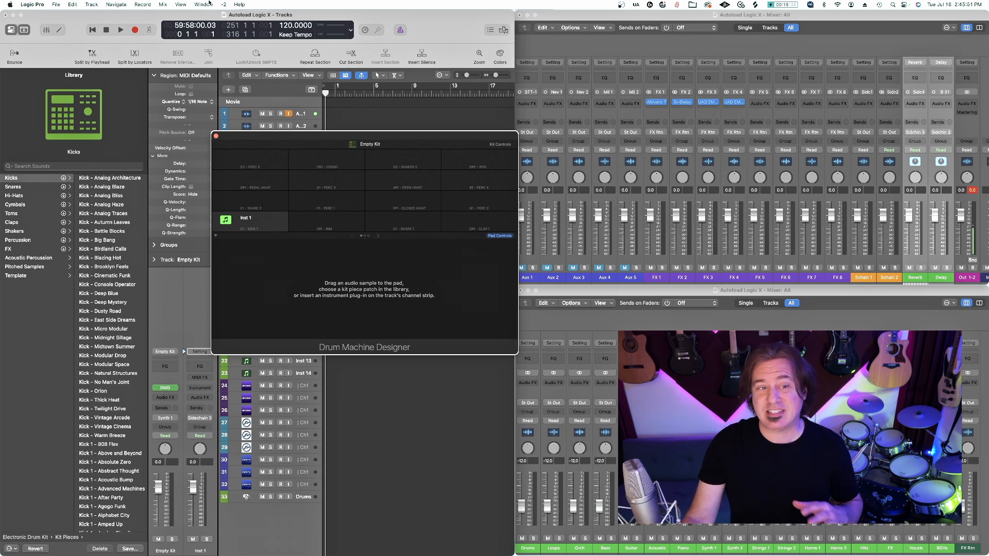
# Go to Key Commands > Edit Assignments, then close the Environment window
pyautogui.click(31, 5)
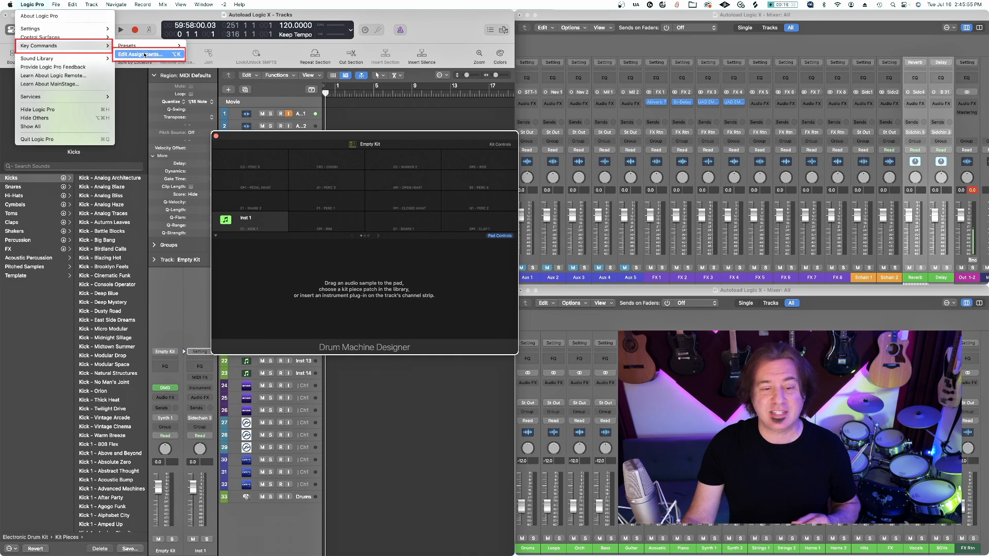
pyautogui.click(142, 54)
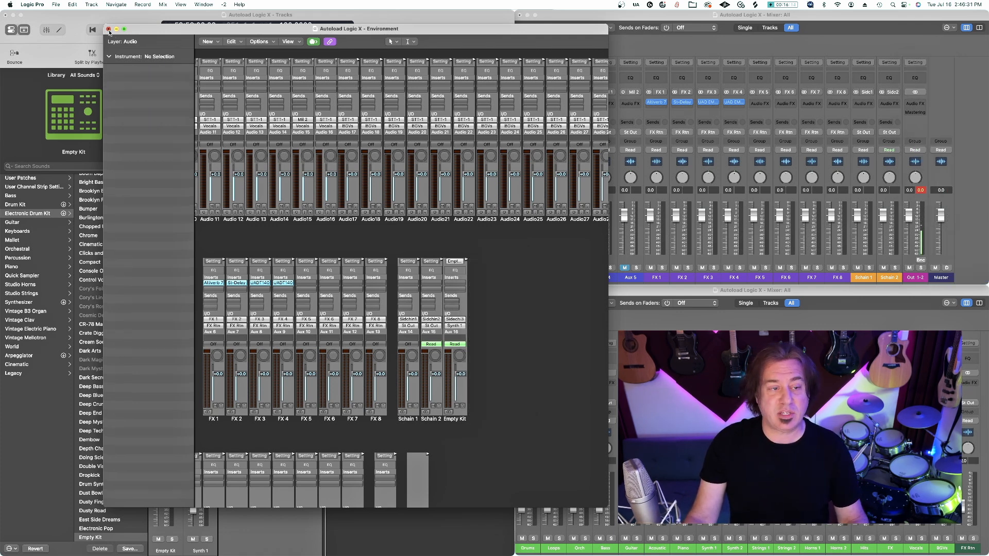
pyautogui.click(109, 29)
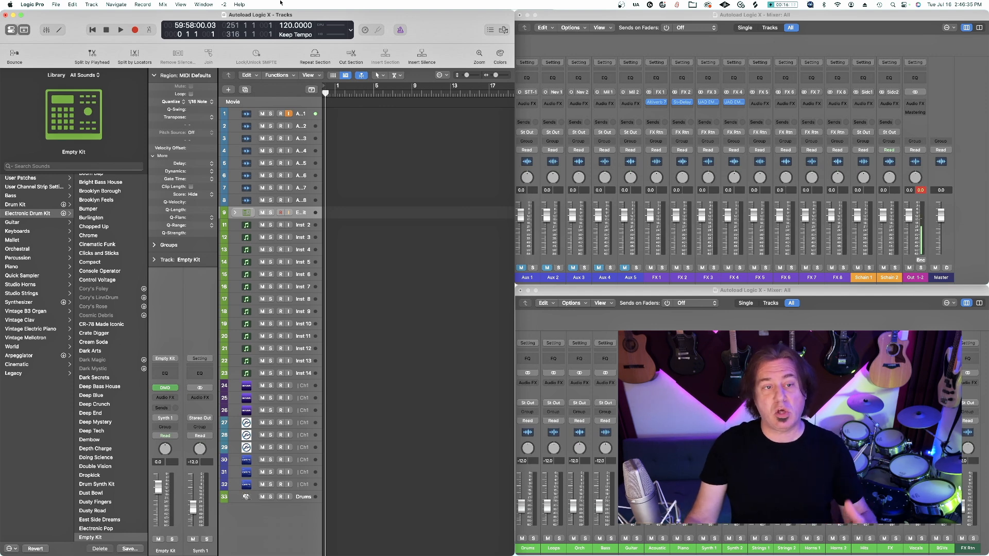
# Hide the sound Library panel from the View menu
pyautogui.click(180, 5)
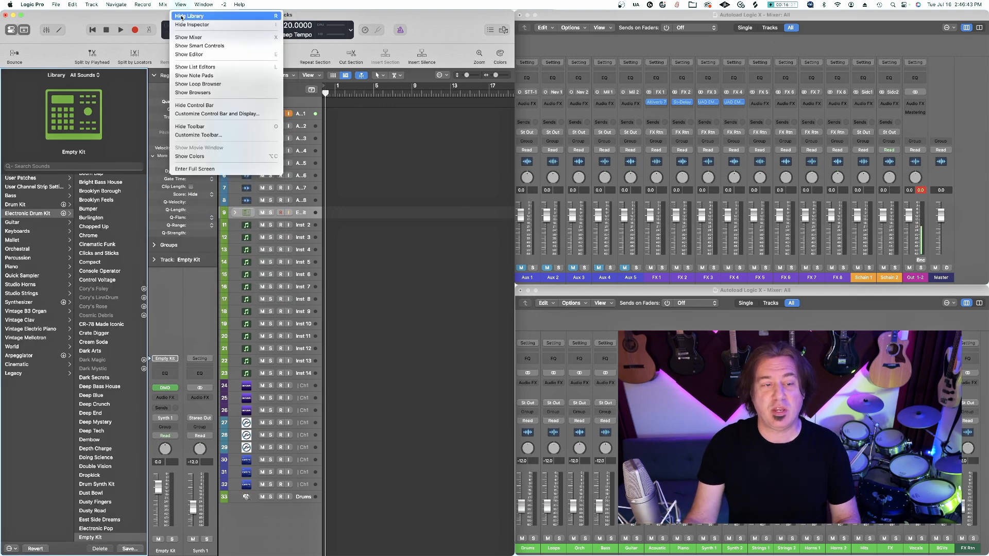
pyautogui.click(190, 16)
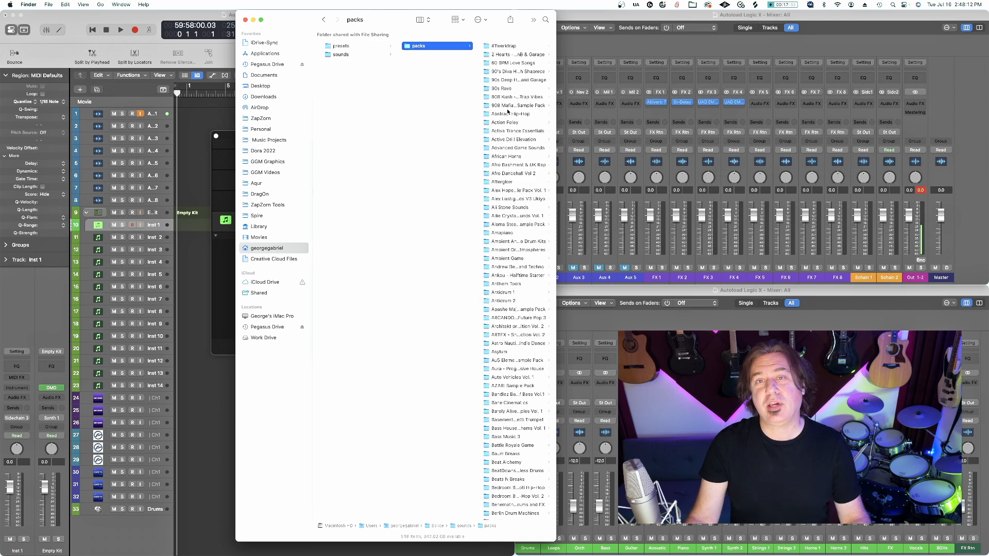
# Scroll through the downloaded Splice sample pack folders in Finder
pyautogui.scroll(-3)
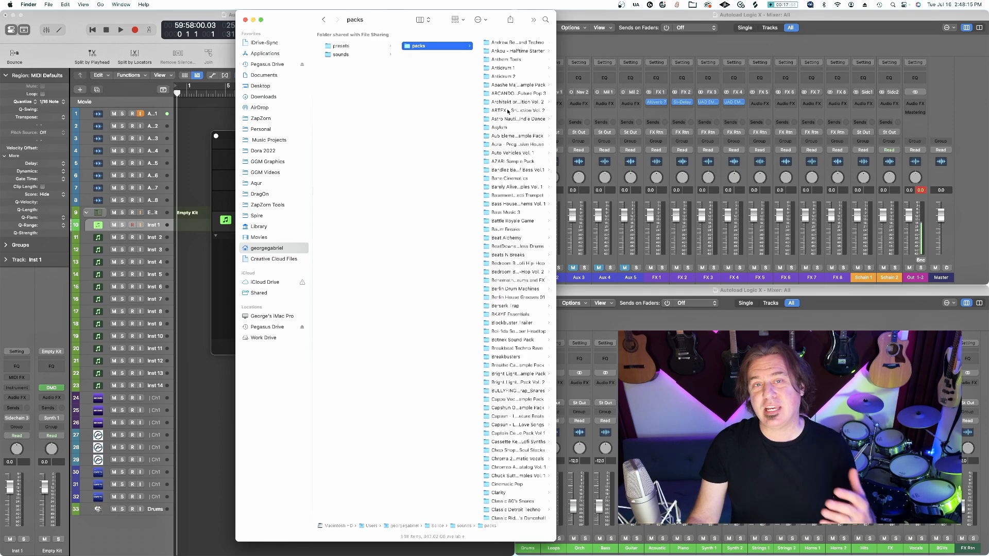
pyautogui.scroll(-3)
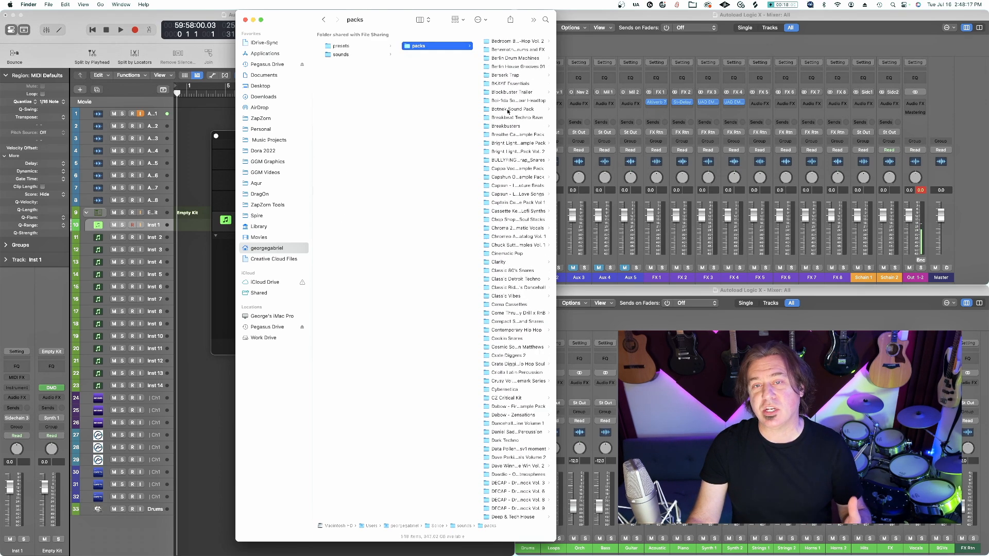
pyautogui.scroll(-3)
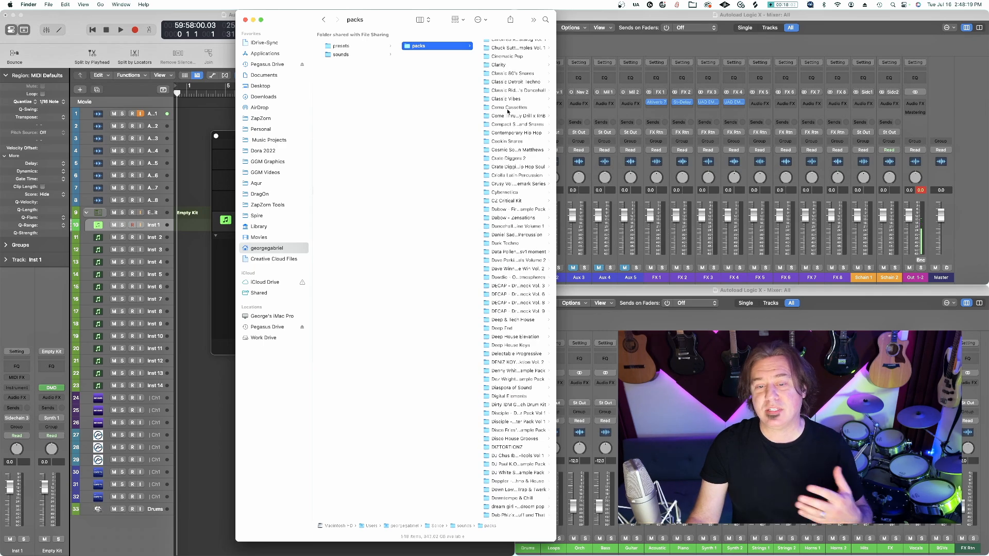
pyautogui.scroll(-3)
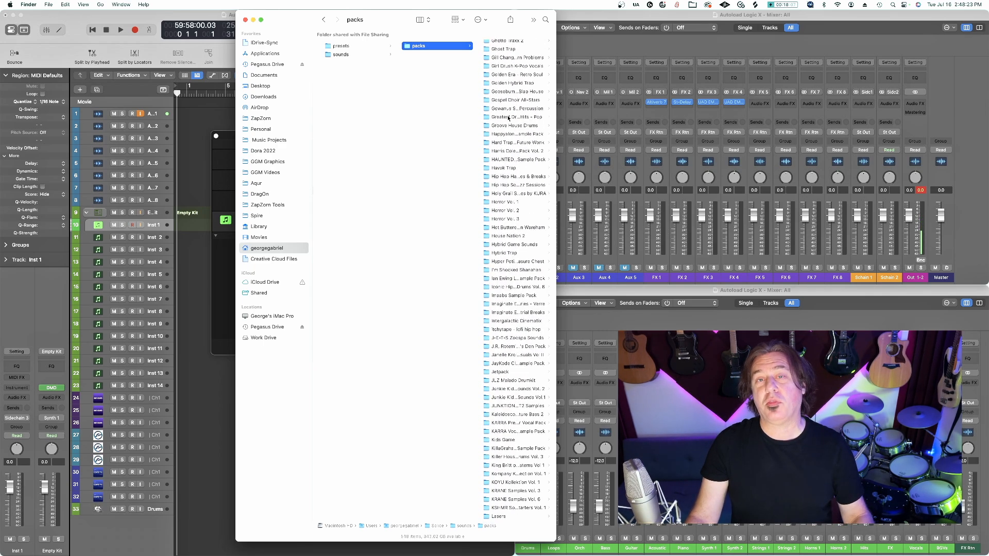
pyautogui.scroll(-3)
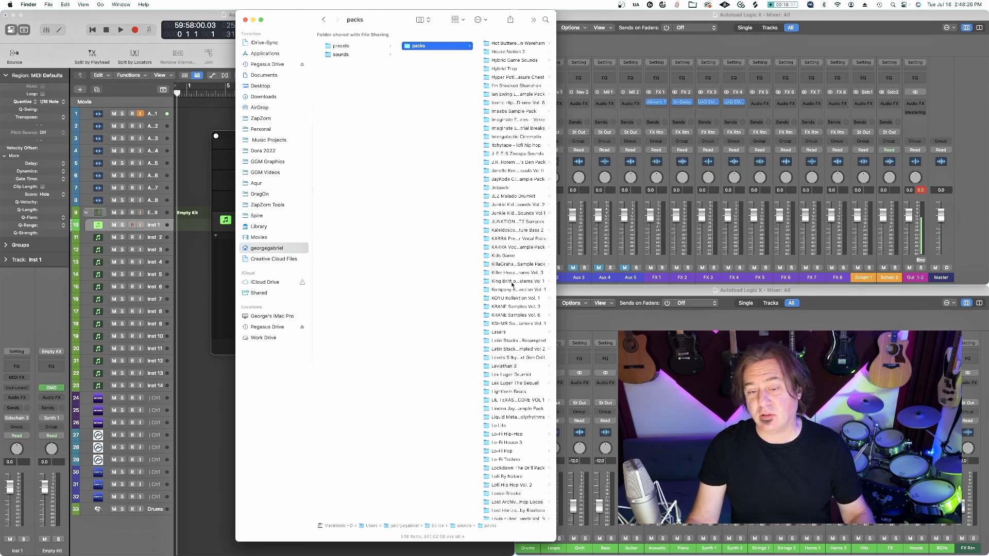
pyautogui.scroll(-3)
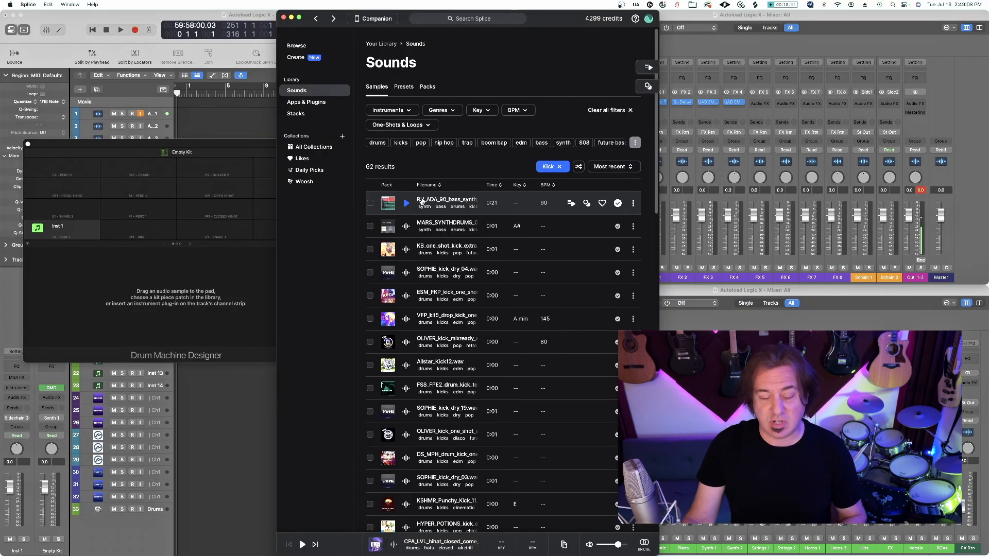
# Preview four kick results, including SOPHIE_kick_dry_04.wav
pyautogui.click(407, 203)
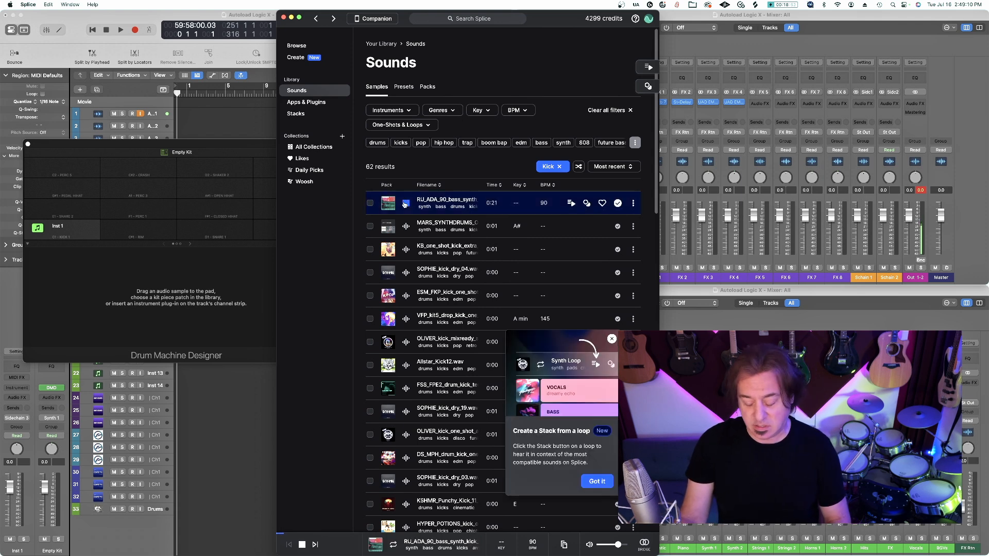
pyautogui.click(447, 225)
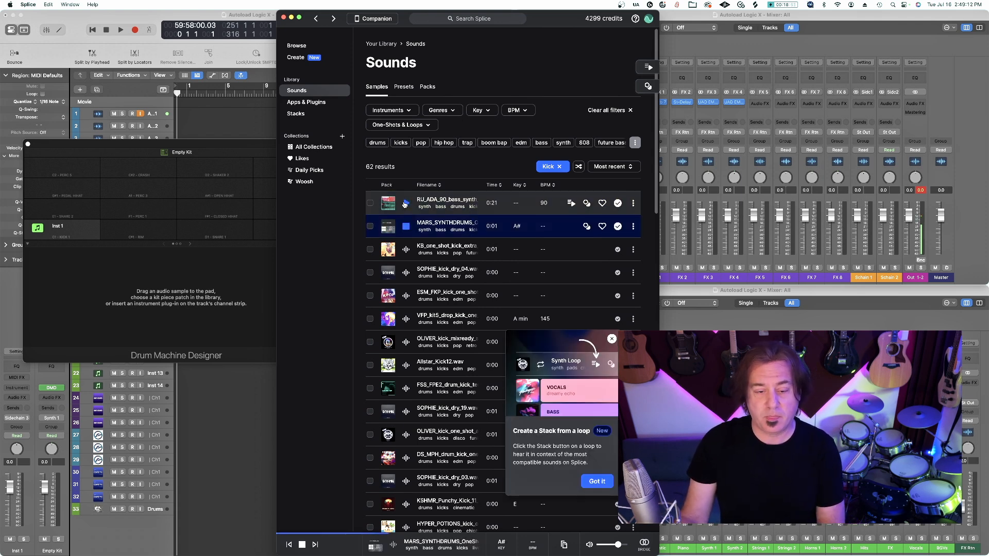
pyautogui.click(446, 272)
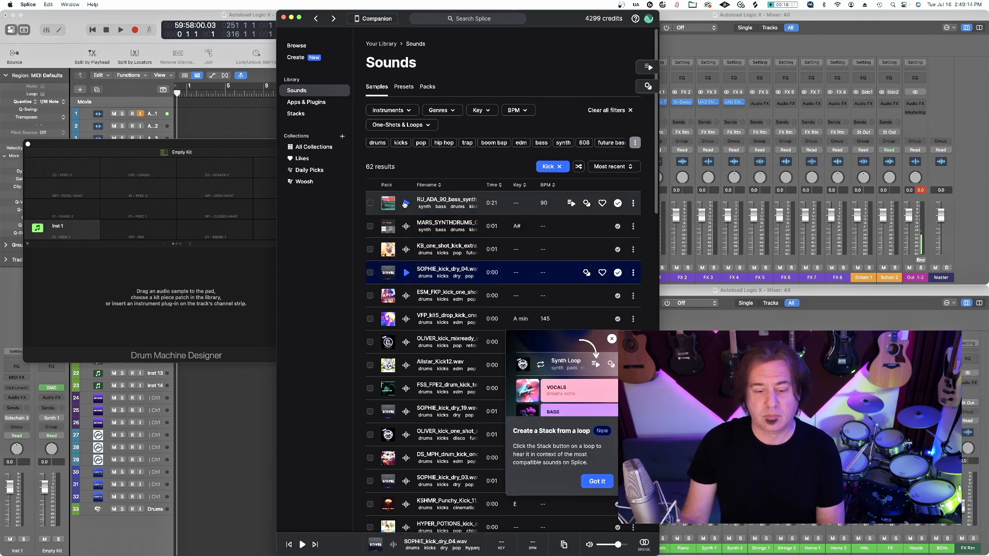
pyautogui.click(446, 295)
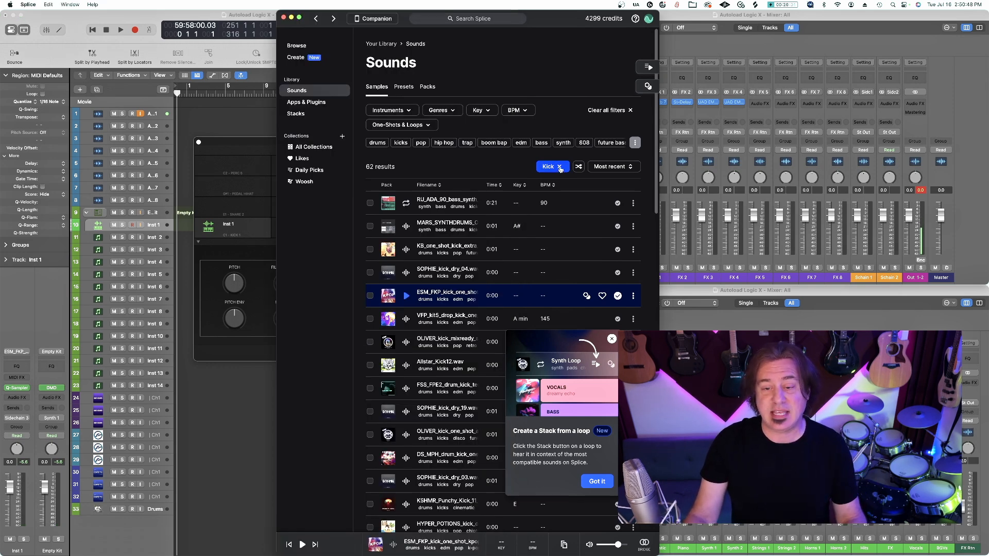
# Clear the Kick filter, dismiss the stack tutorial popup, and preview a snare
pyautogui.click(562, 154)
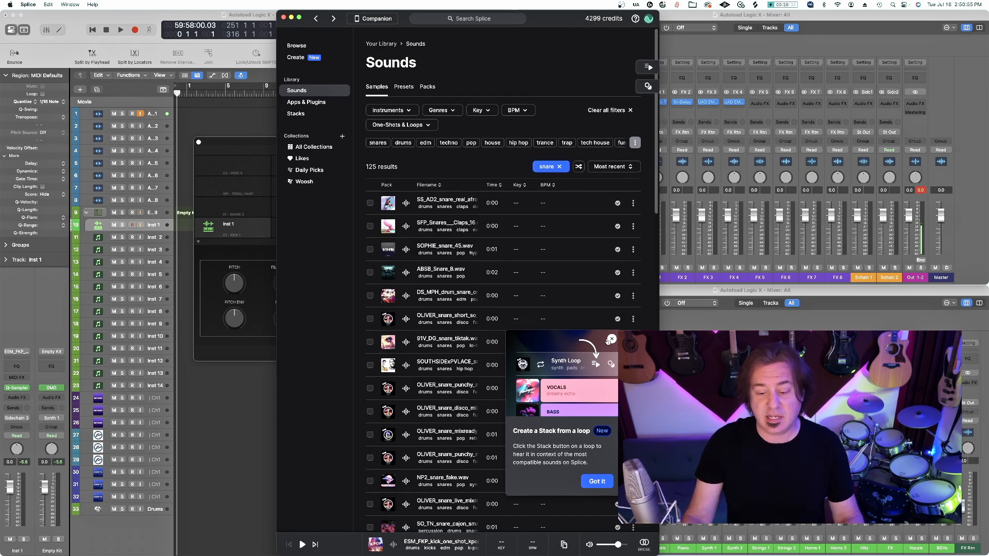
pyautogui.click(406, 202)
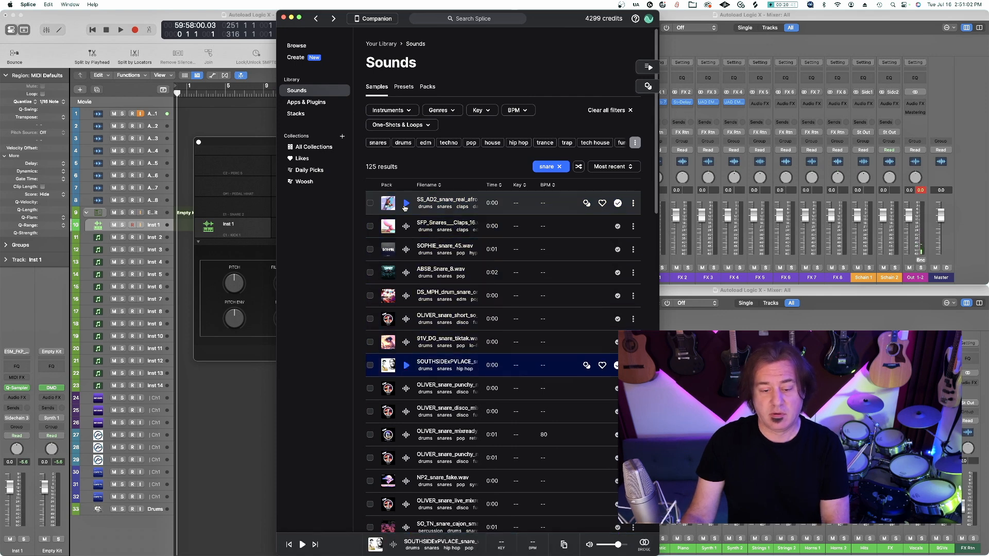
pyautogui.click(407, 202)
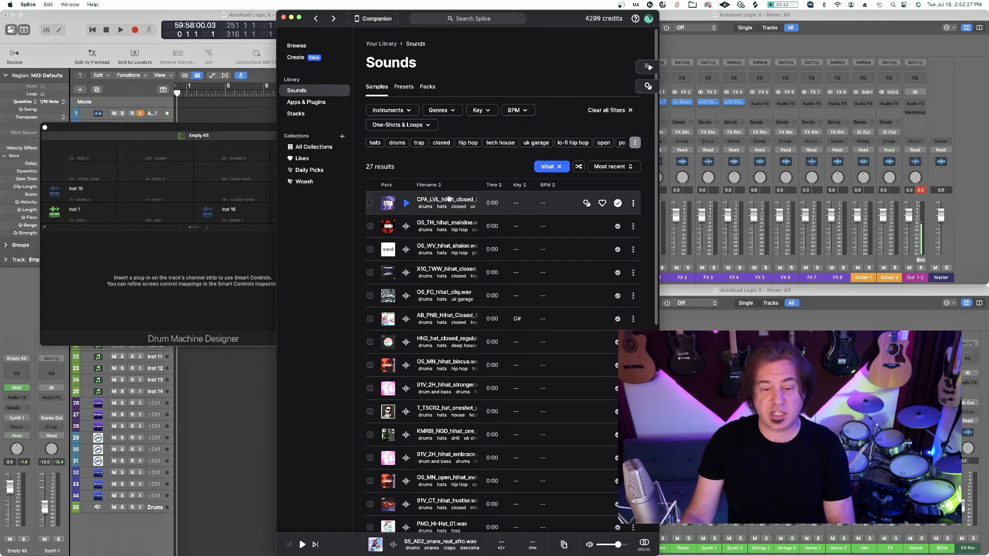
# Preview hi-hat samples, starting with OS_TH_hihat_mainline.wav
pyautogui.click(446, 226)
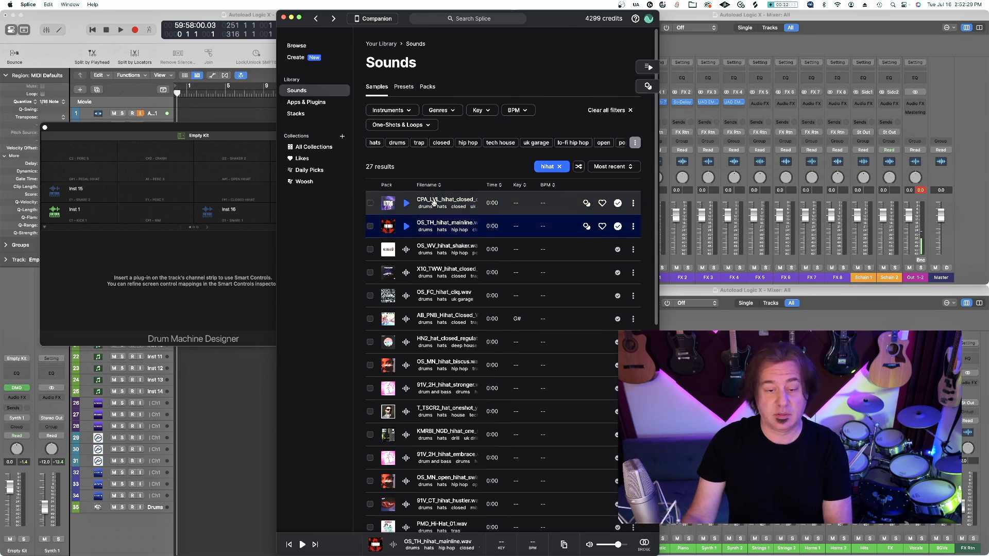
pyautogui.click(446, 318)
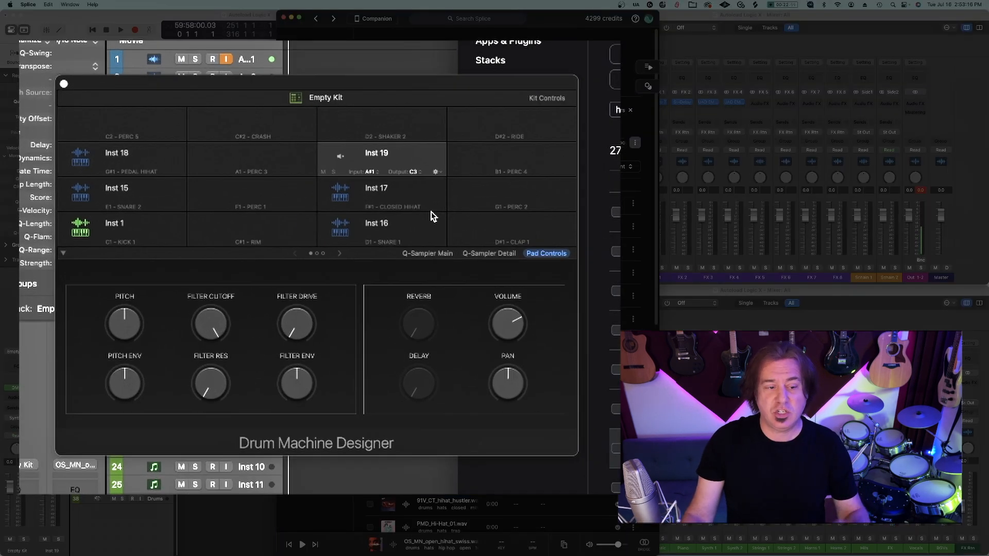
# Put the pedal and closed hi-hat pads in exclusive group 1
pyautogui.click(117, 153)
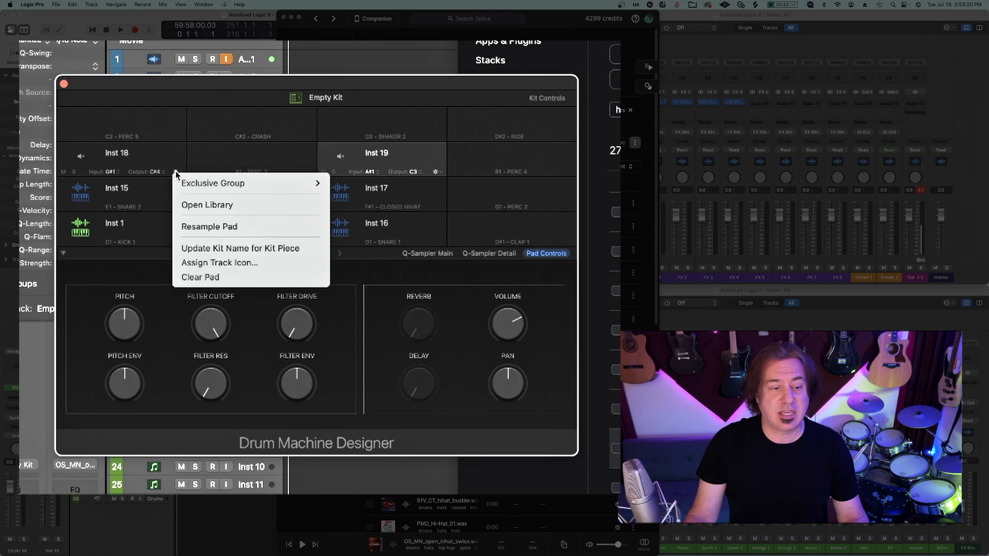
pyautogui.click(441, 188)
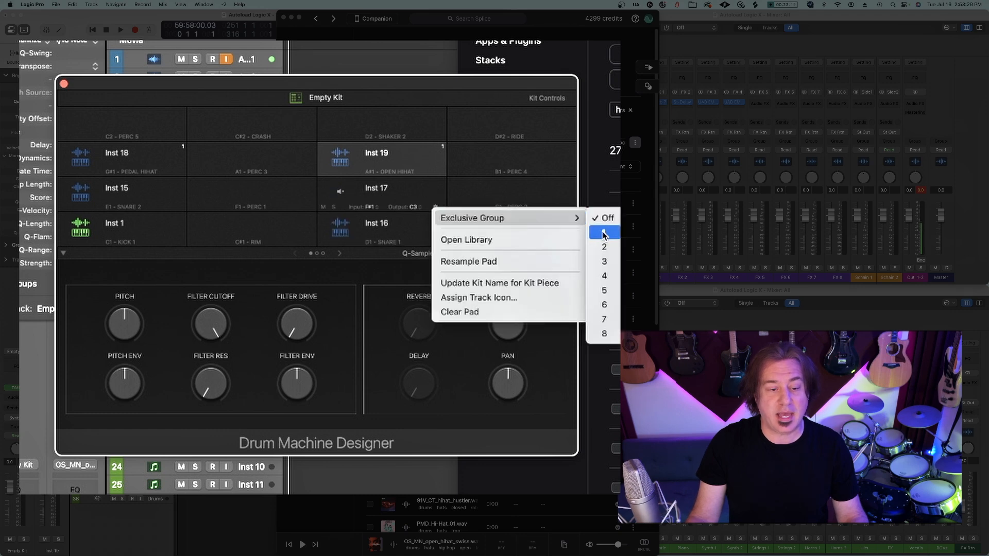
pyautogui.click(604, 233)
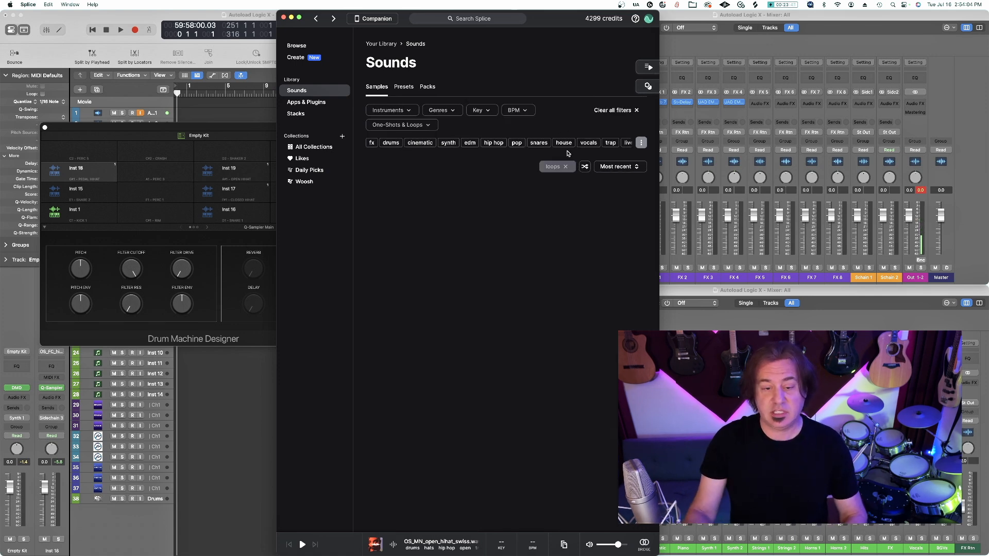
# Filter Splice results to drum loops and preview two 125 BPM break loops
pyautogui.click(390, 143)
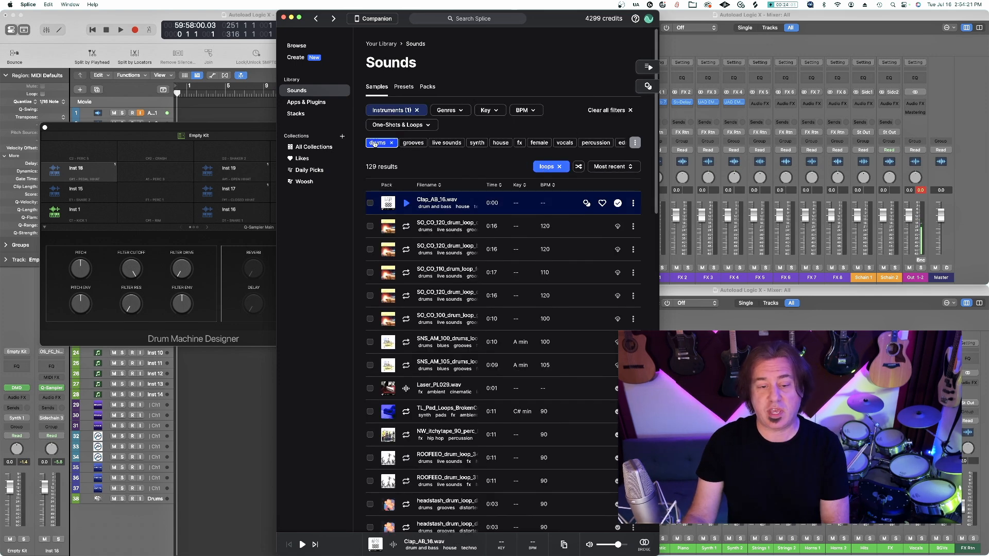
pyautogui.click(377, 143)
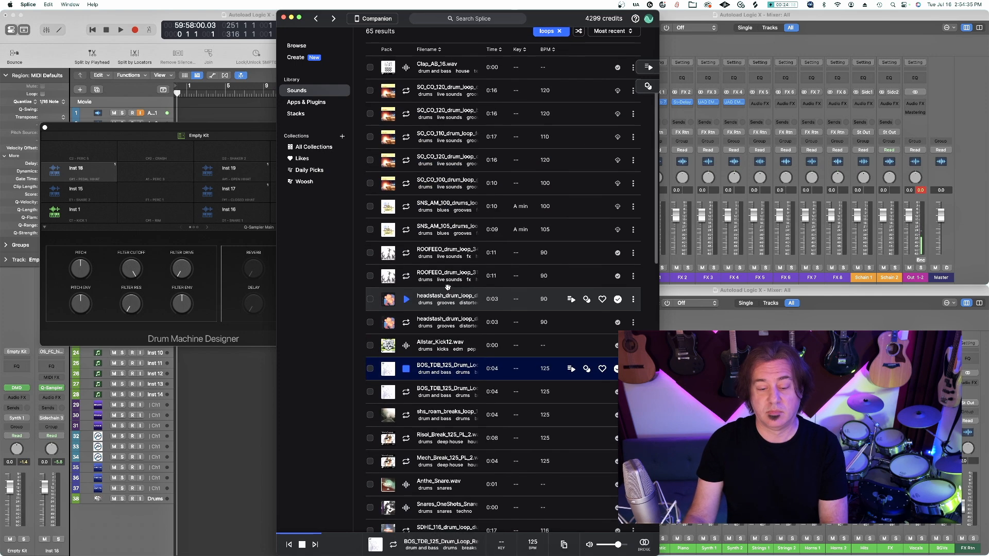
pyautogui.click(447, 391)
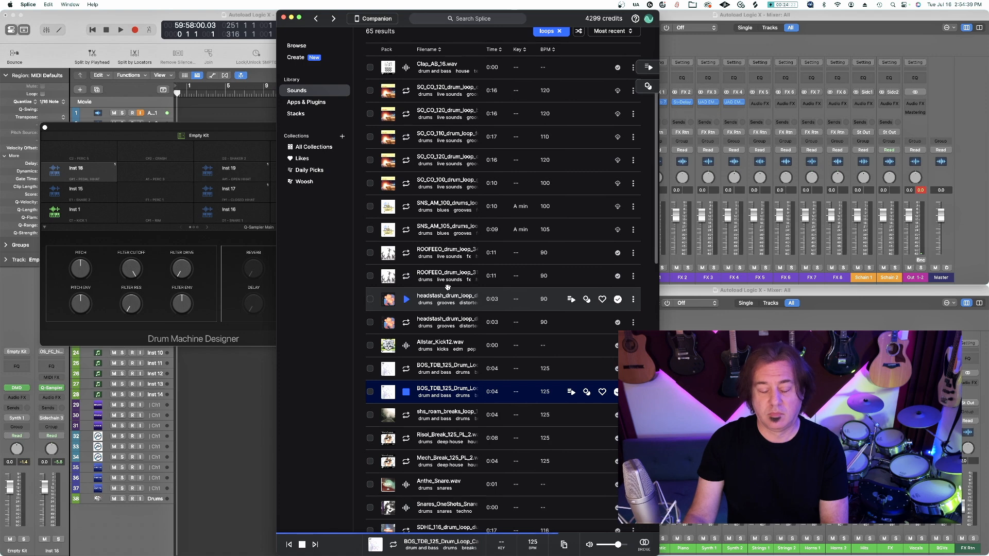
pyautogui.click(447, 414)
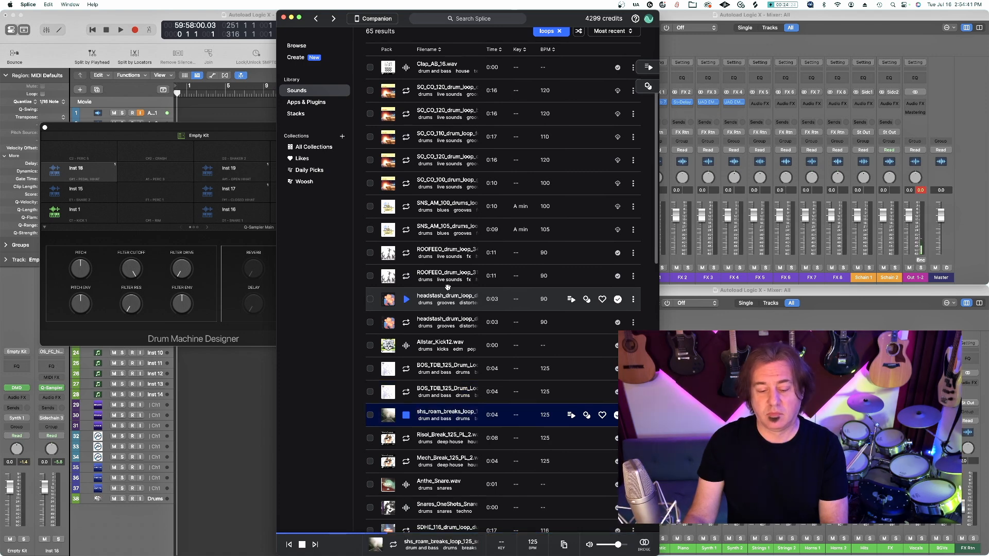
pyautogui.scroll(-3)
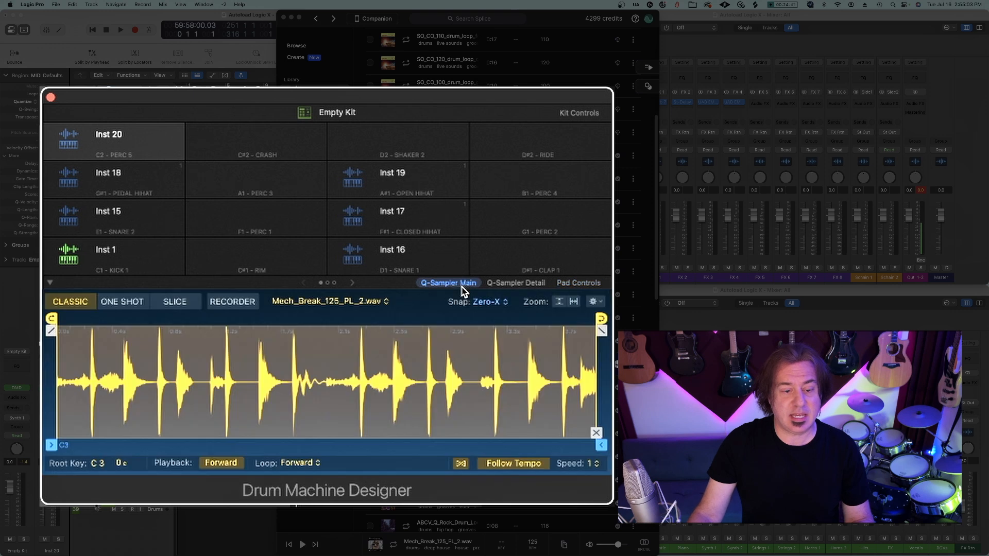
pyautogui.moveTo(138, 151)
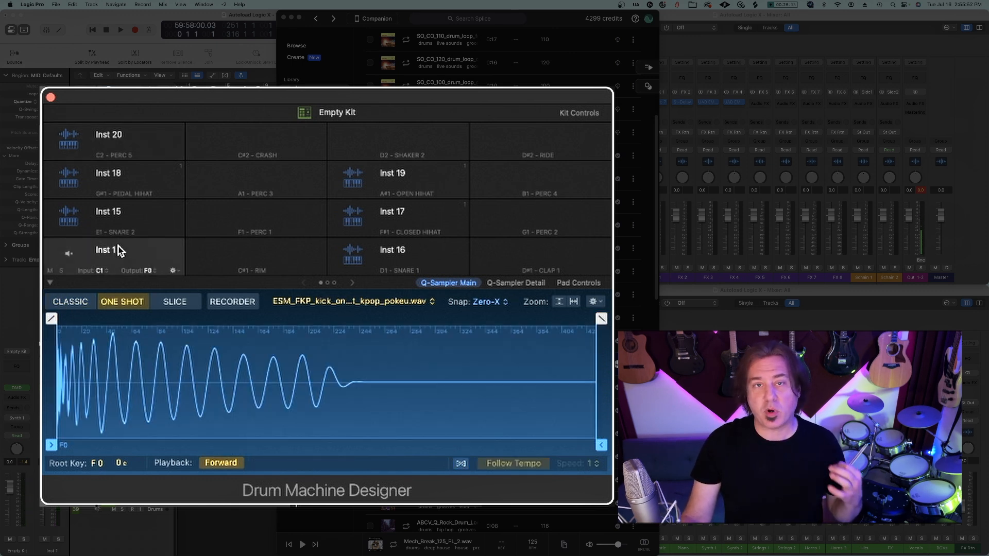
# Switch the closed hi-hat pad to Classic mode, then check the open hi-hat and Snare 2 pads
pyautogui.click(70, 302)
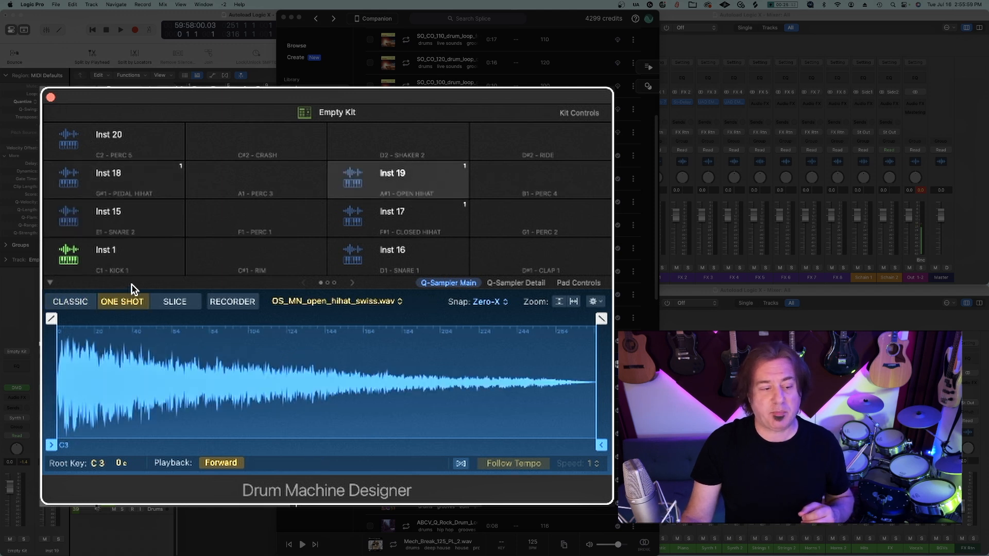
pyautogui.click(393, 217)
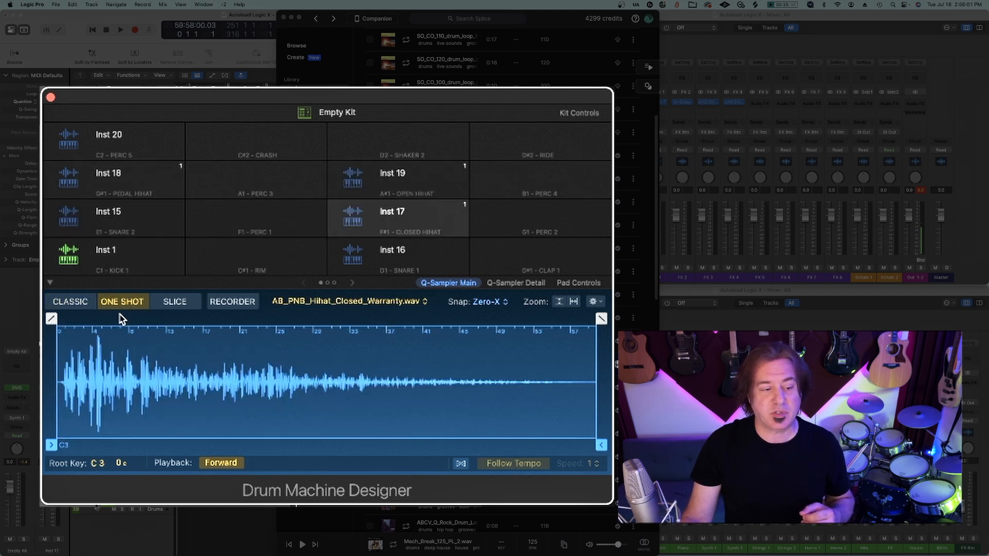
pyautogui.click(70, 302)
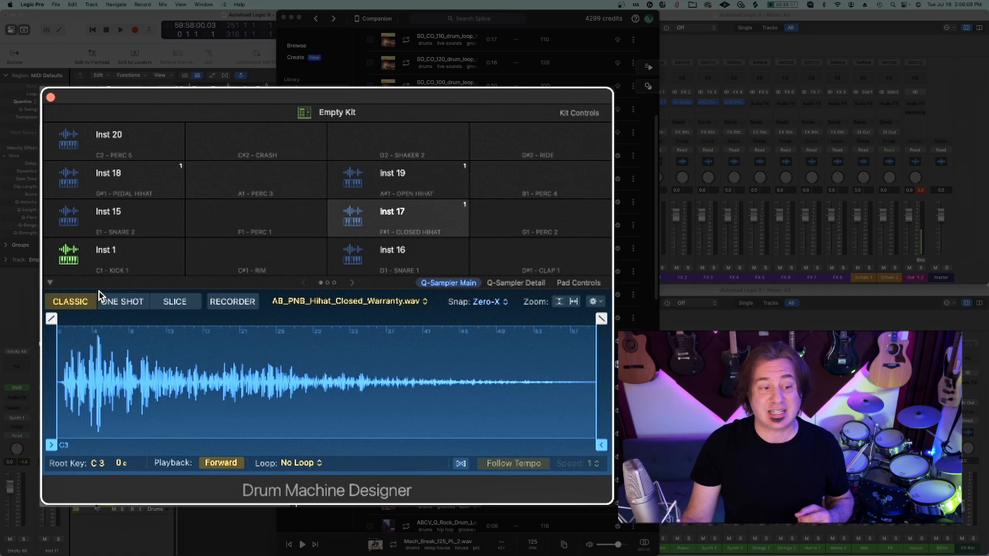
pyautogui.click(107, 211)
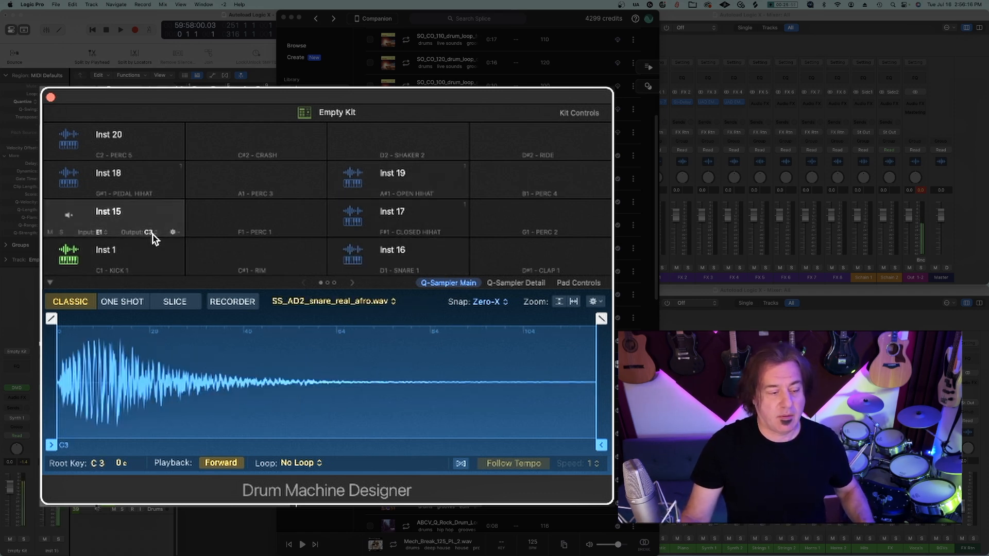
pyautogui.click(397, 256)
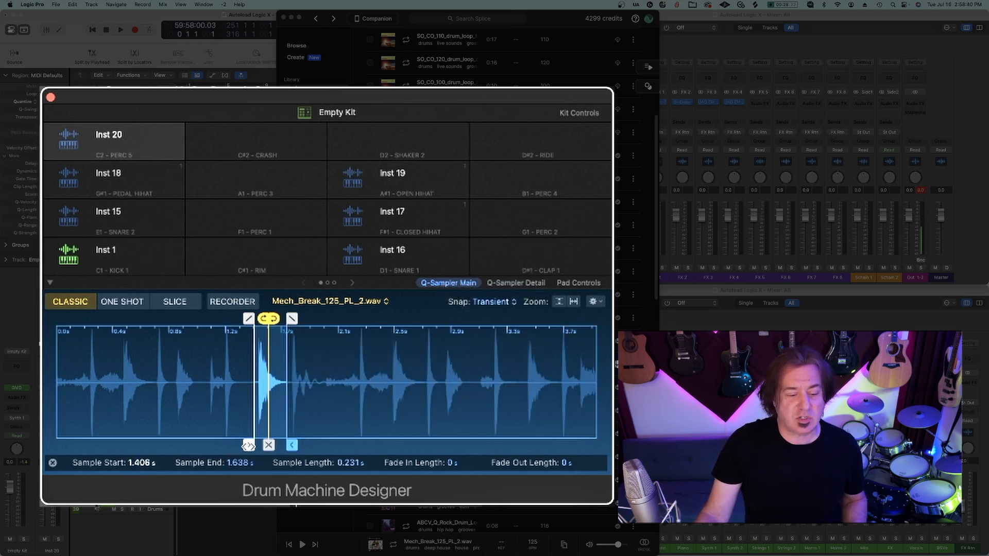
# Trim the Mech_Break slice to one hit starting at 1.441 s
pyautogui.moveTo(248, 446); pyautogui.dragTo(253, 446)
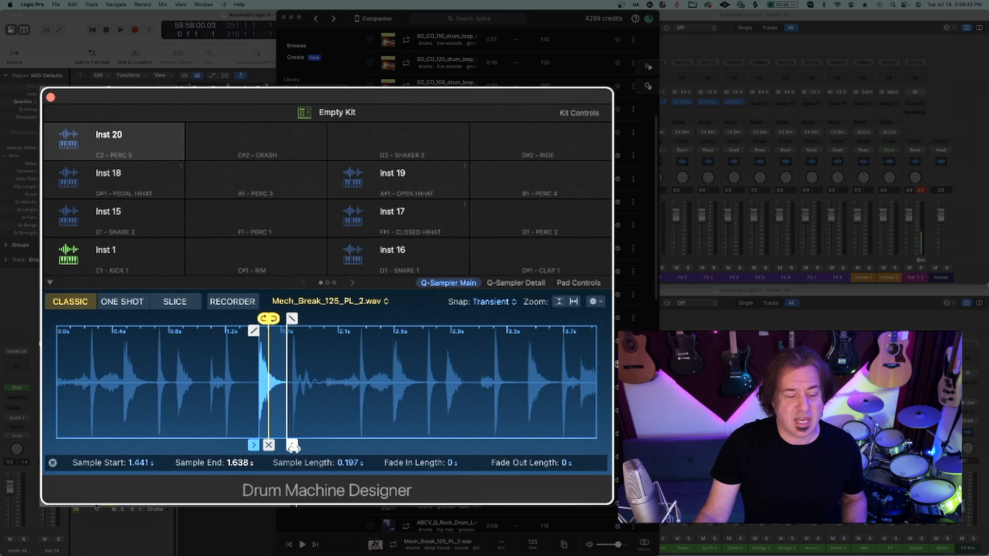
pyautogui.moveTo(291, 445); pyautogui.dragTo(297, 445)
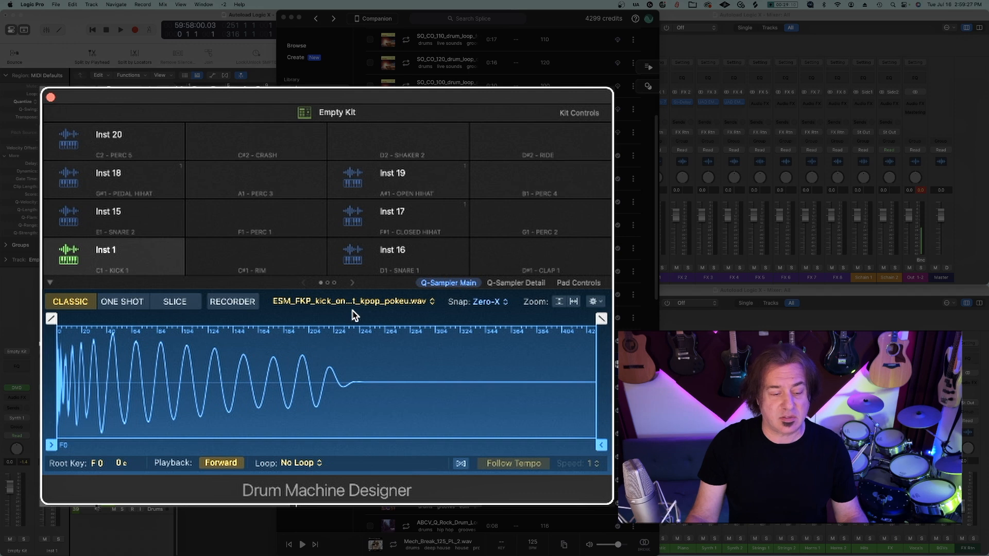
# Switch the Inst 1 kick pad to Classic playback mode
pyautogui.click(352, 301)
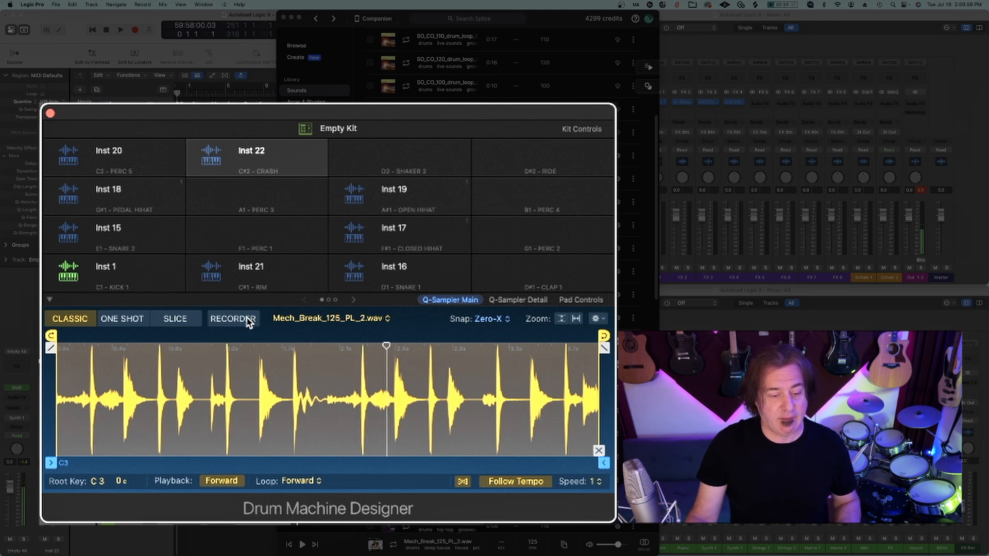
# Trim Inst 22's break loop to a single hit from 1.104 s to 1.203 s
pyautogui.moveTo(386, 345); pyautogui.dragTo(115, 346)
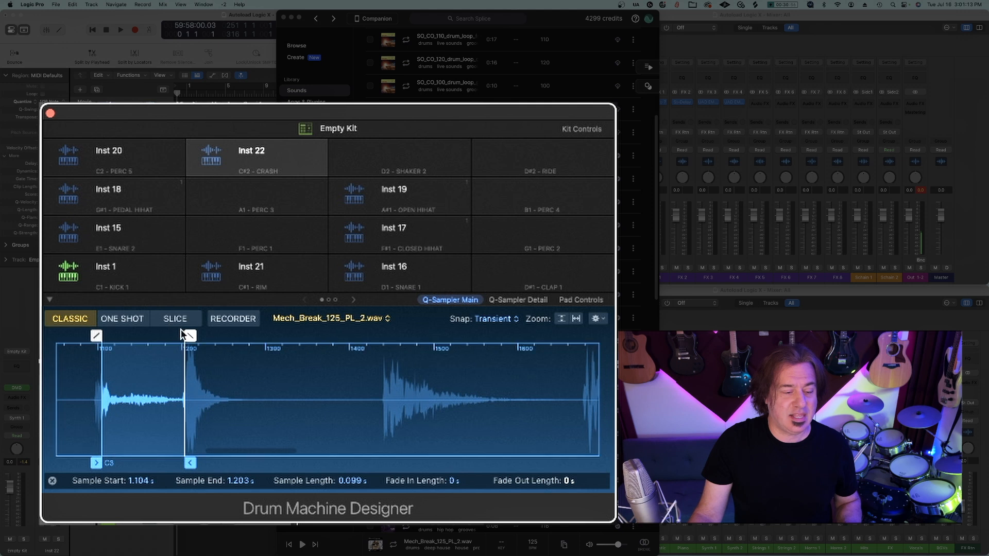
pyautogui.moveTo(189, 335); pyautogui.dragTo(165, 335)
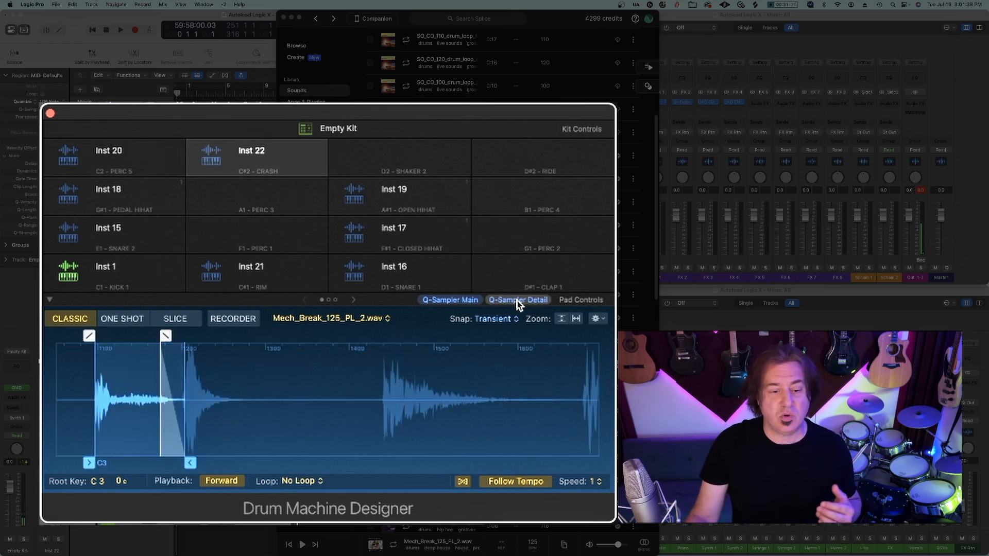
# Adjust the Inst 22 Amp Volume in Q-Sampler Detail and show the kit-wide options
pyautogui.click(518, 299)
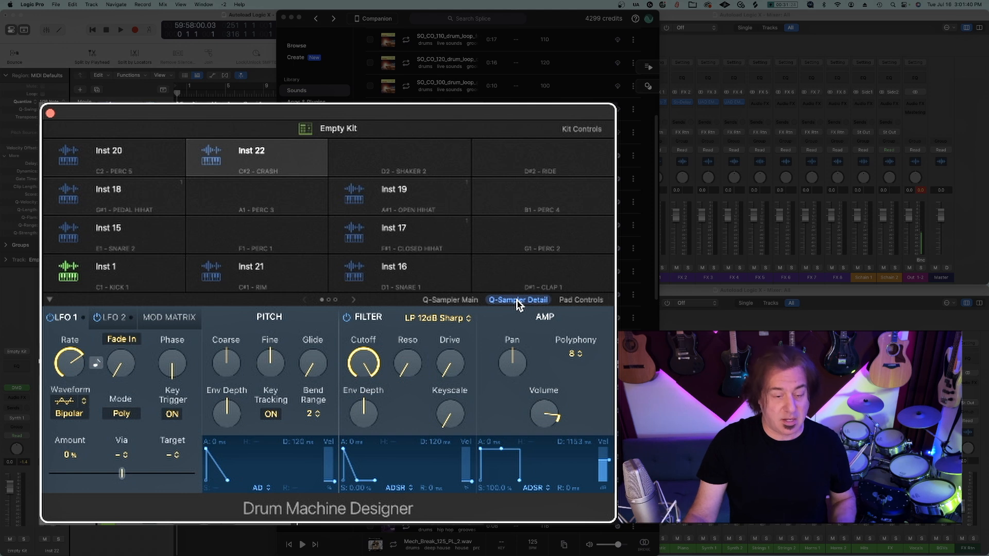
pyautogui.moveTo(544, 413); pyautogui.dragTo(548, 410)
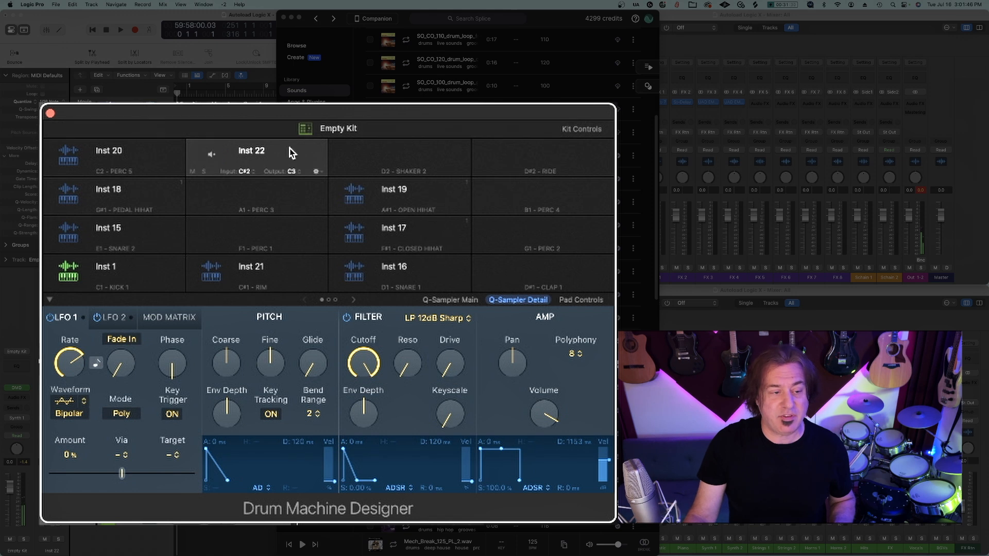
pyautogui.click(82, 129)
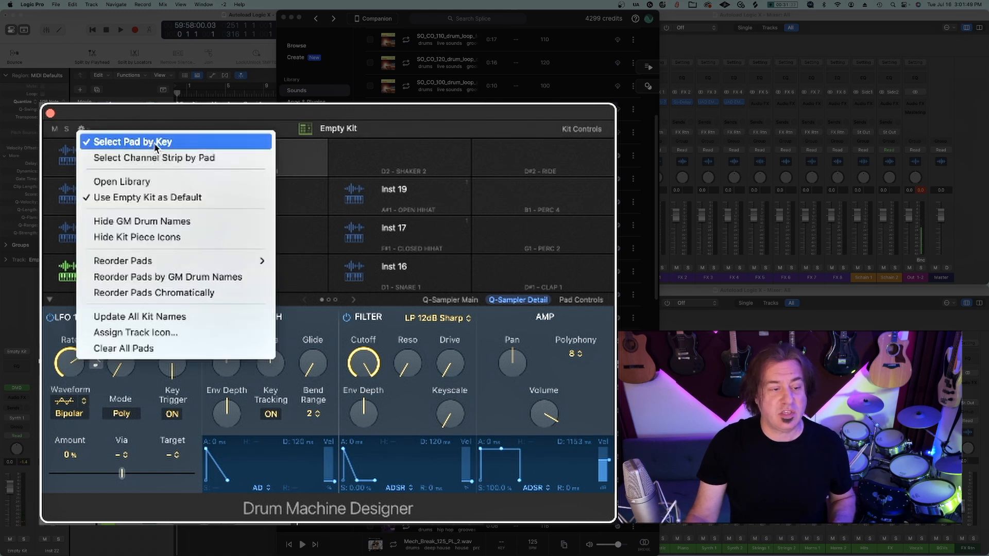